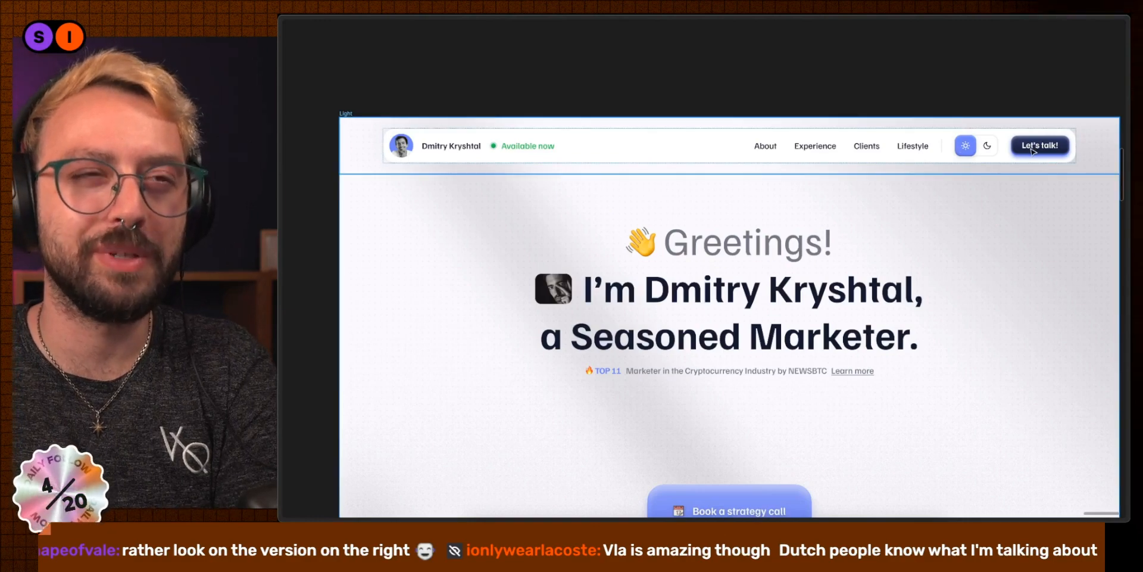
Step: Add a white 100% blurred inner shadow to the photo card, then a second inner shadow
scroll("down", 3)
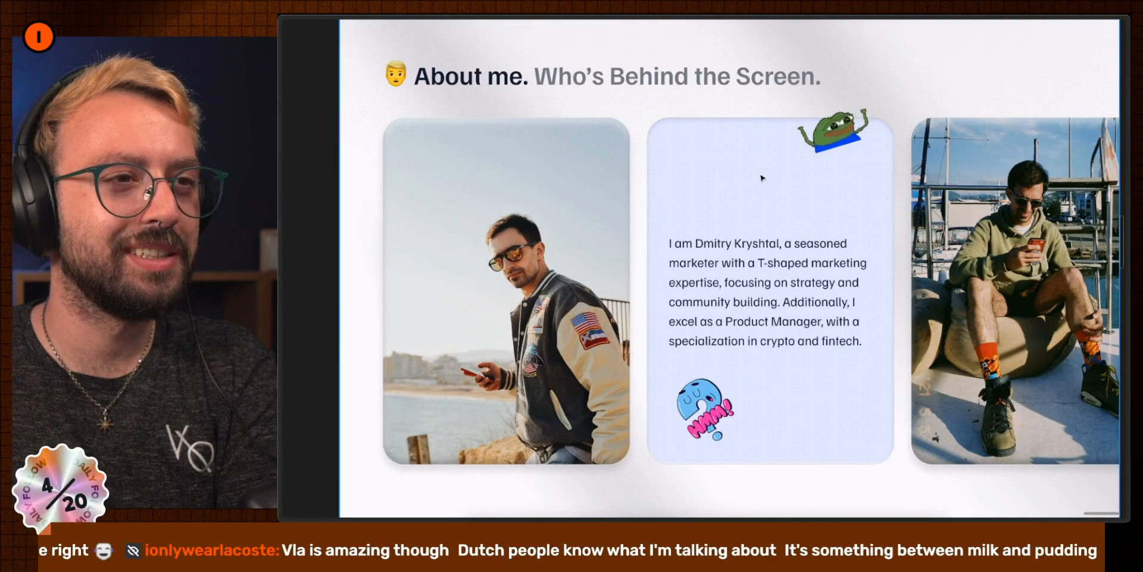
mouse_move(748, 163)
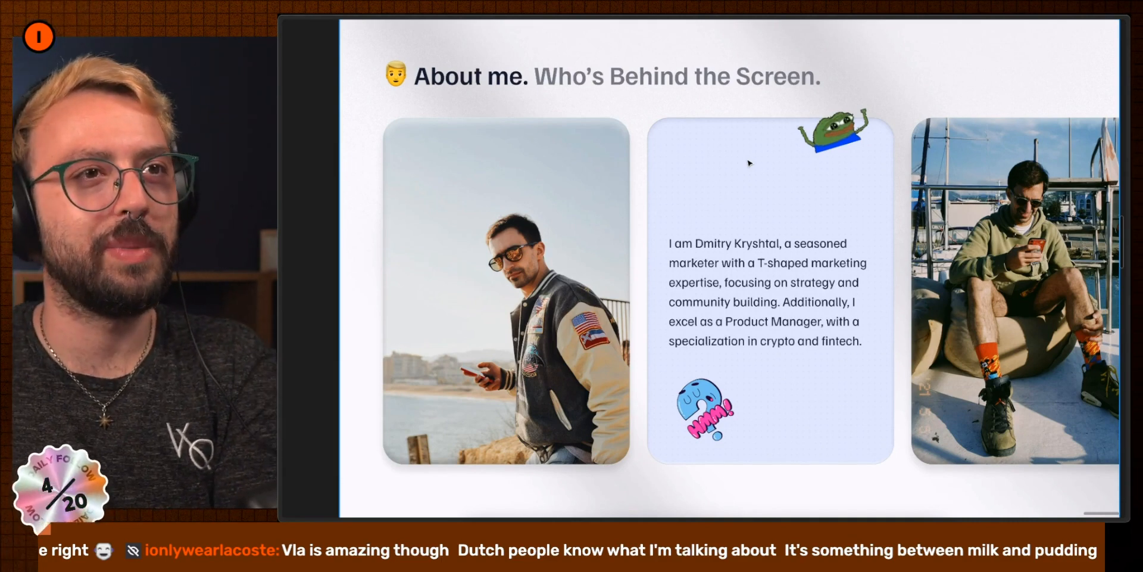
mouse_move(880, 248)
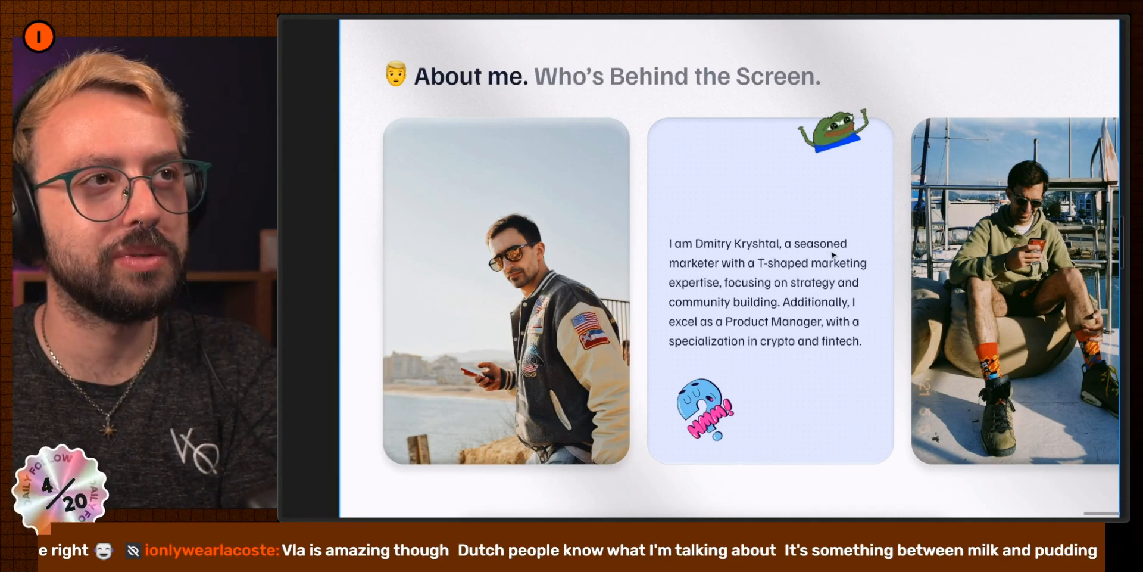
scroll("down", 3)
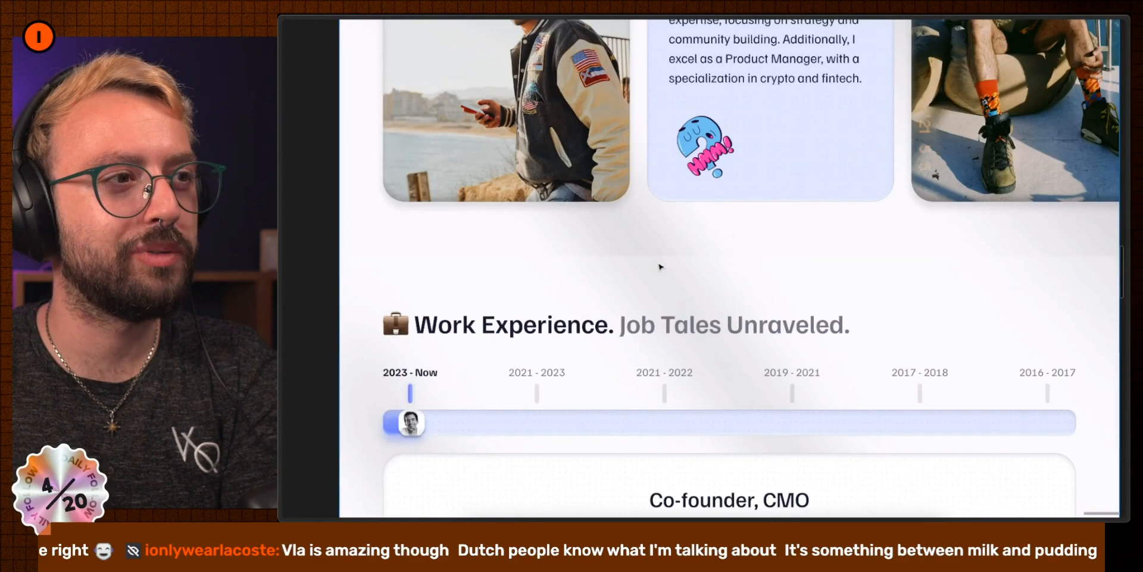
scroll("up", 3)
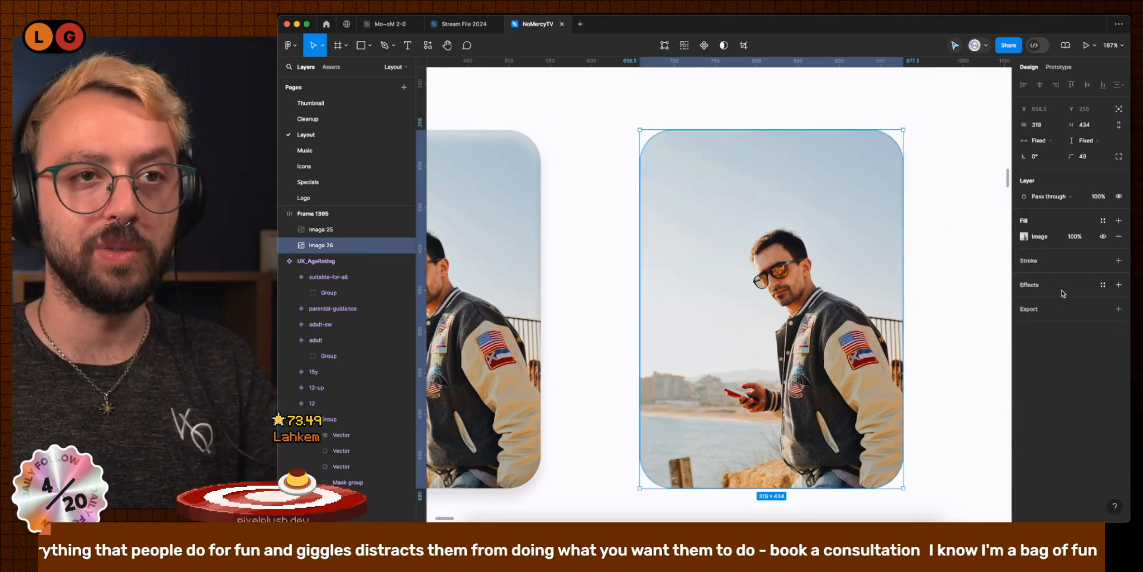
left_click(1120, 285)
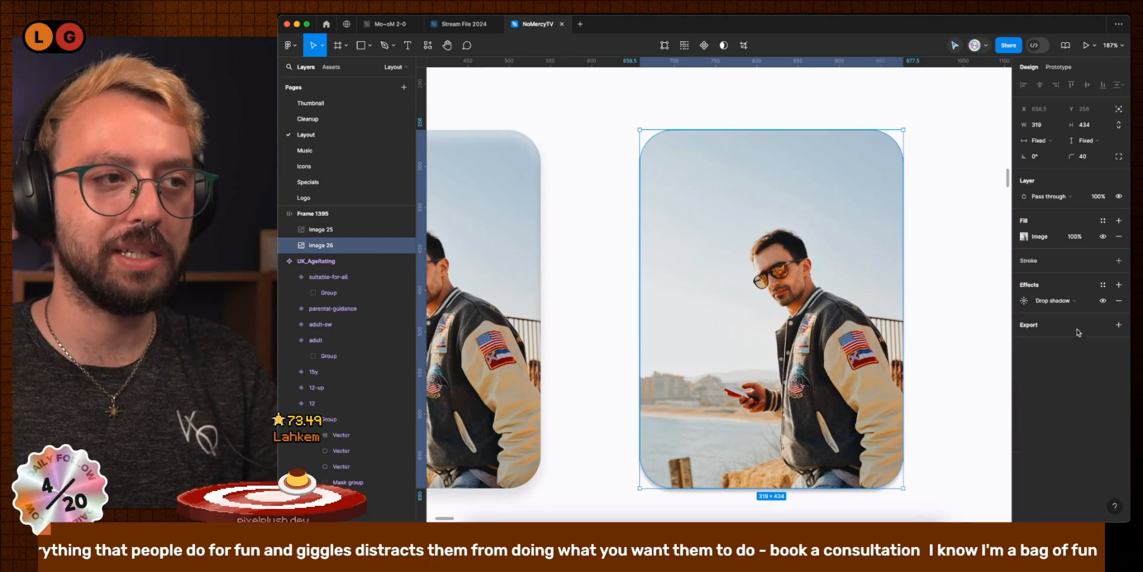
left_click(1053, 300)
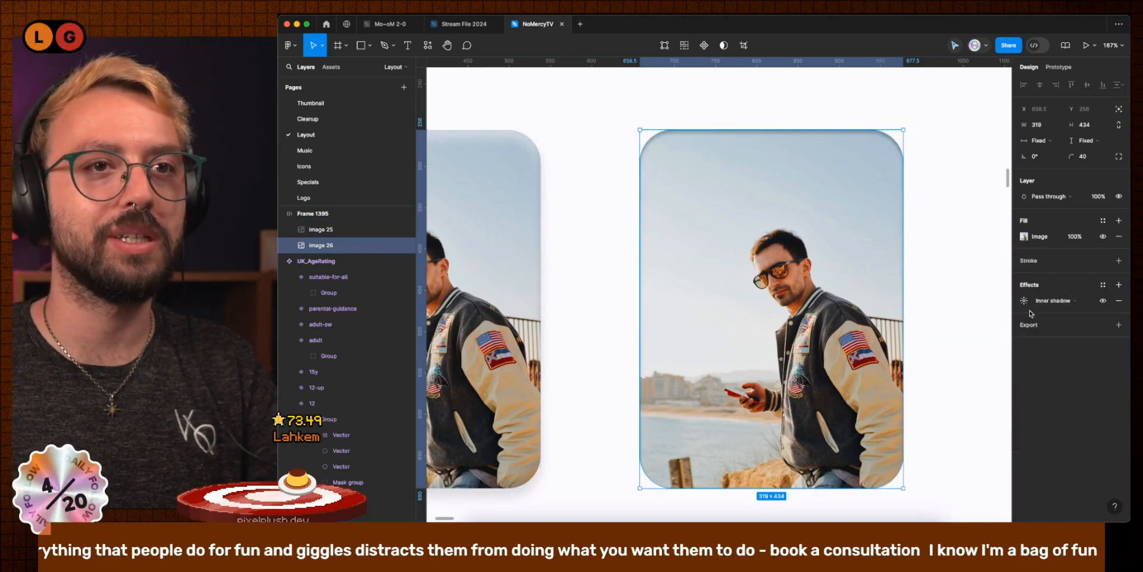
left_click(1024, 299)
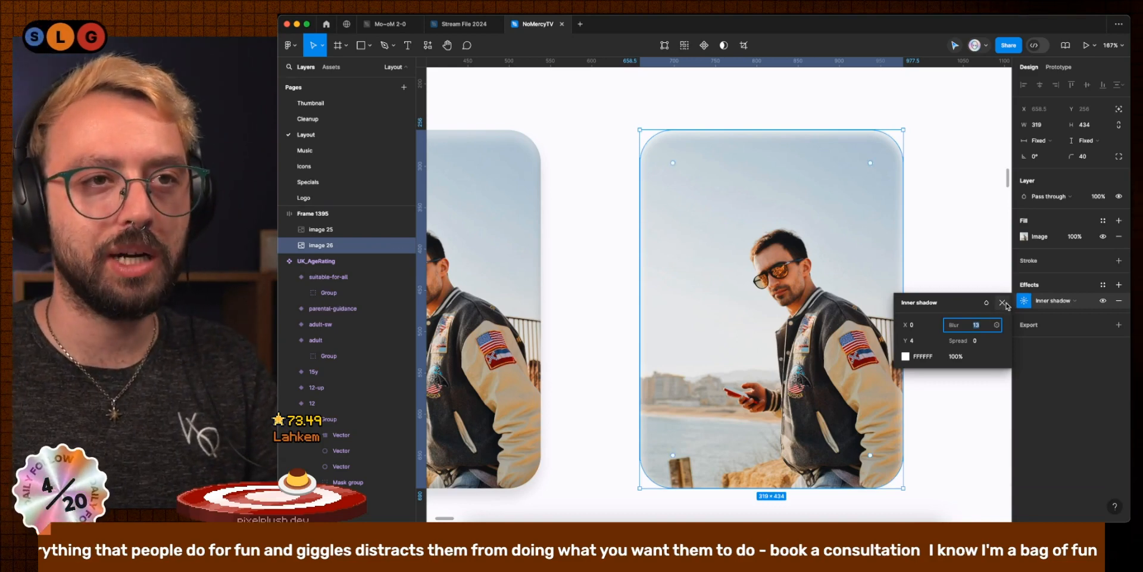
left_click(1006, 302)
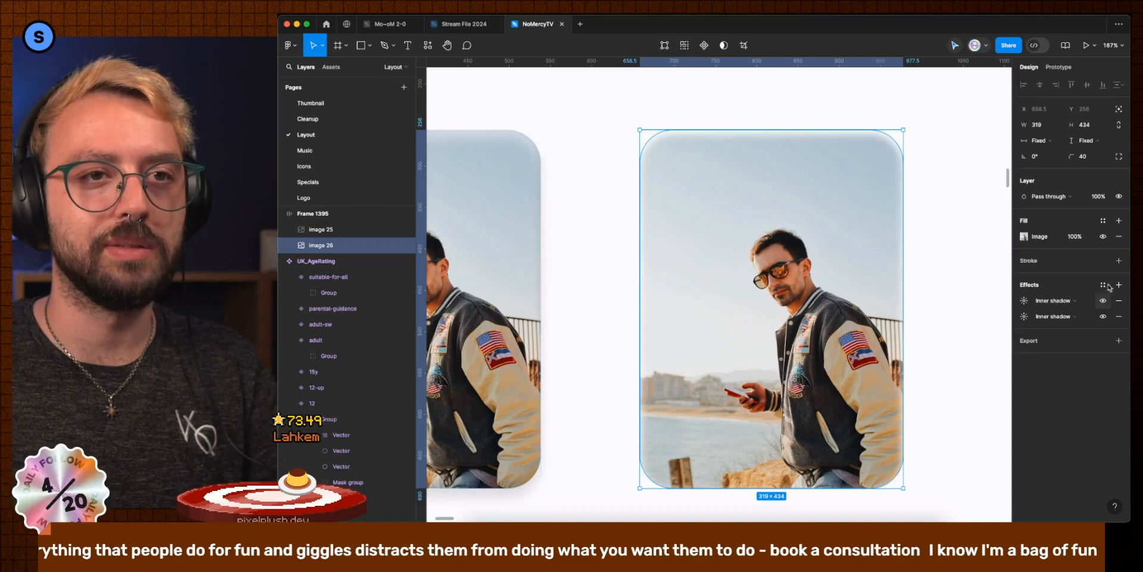
Step: Add a black drop shadow with Y 0 and Blur 80 beneath the photo card
left_click(1120, 284)
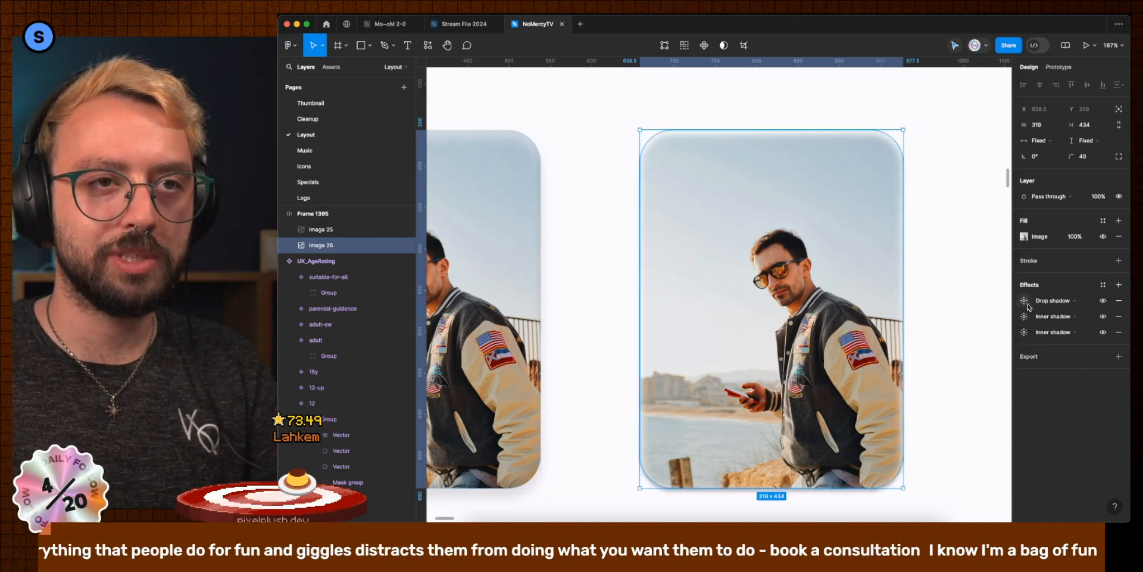
left_click(1024, 299)
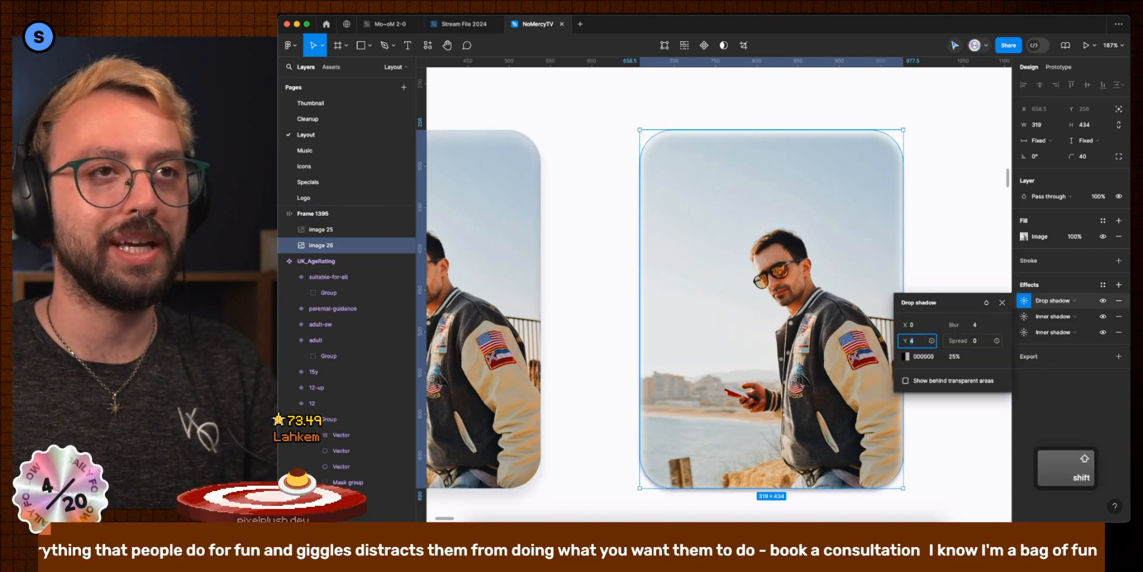
type("0")
left_click(973, 325)
type("80")
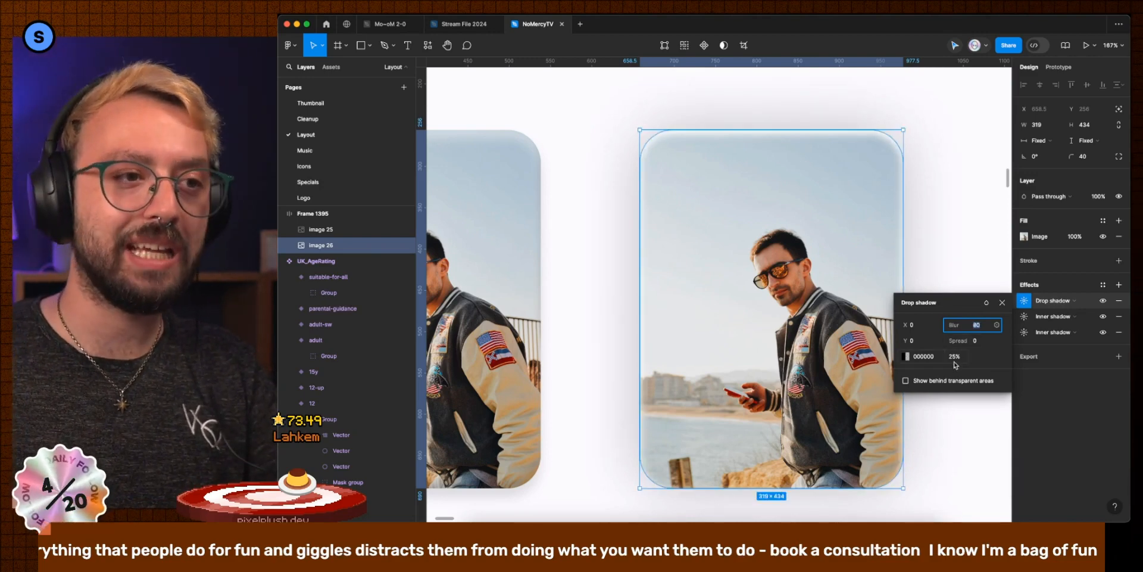
left_click(907, 357)
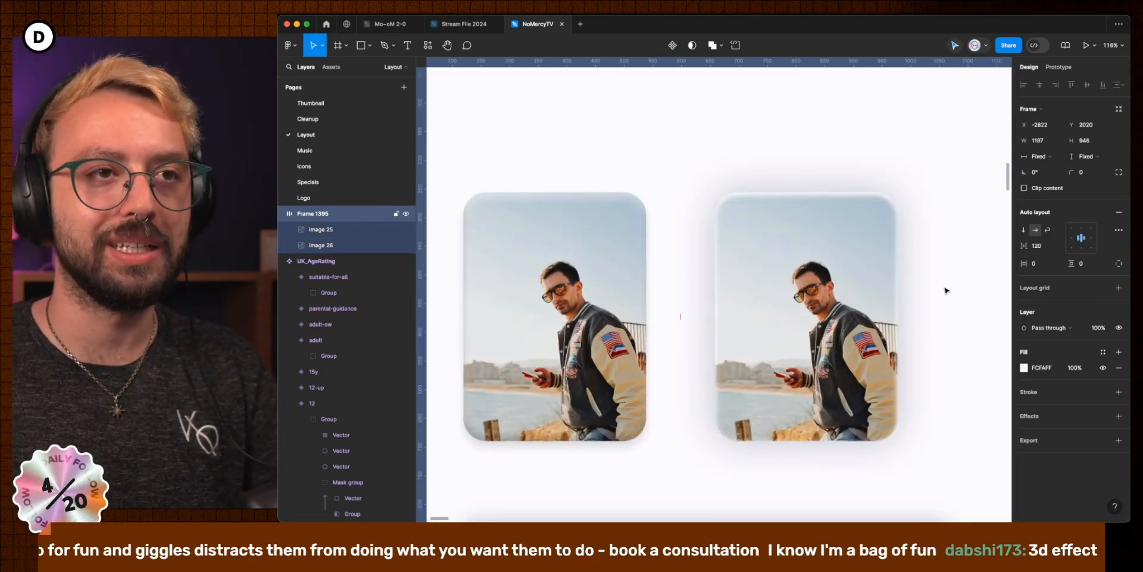
Step: Give the right card's drop shadow Y 20 and Blur 16, then adjust an inner highlight's spread
left_click(805, 317)
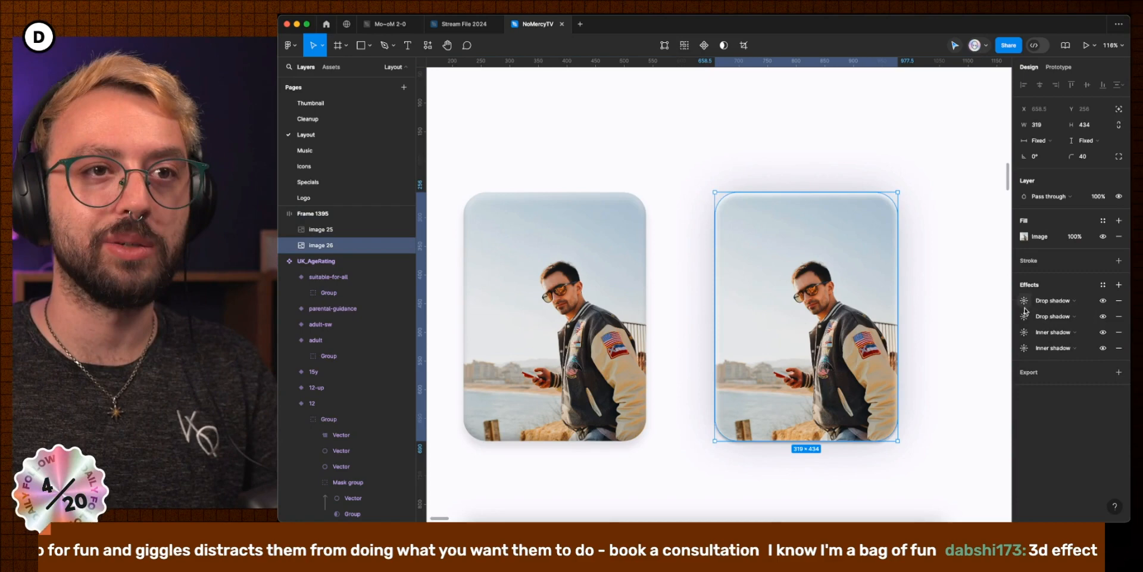
left_click(1024, 300)
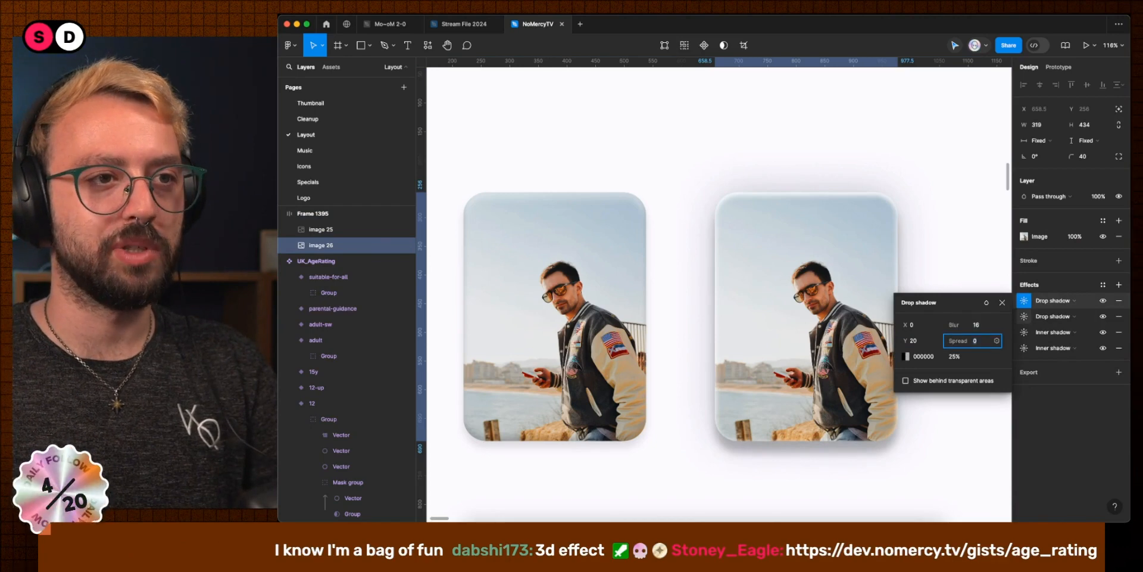
left_click(907, 356)
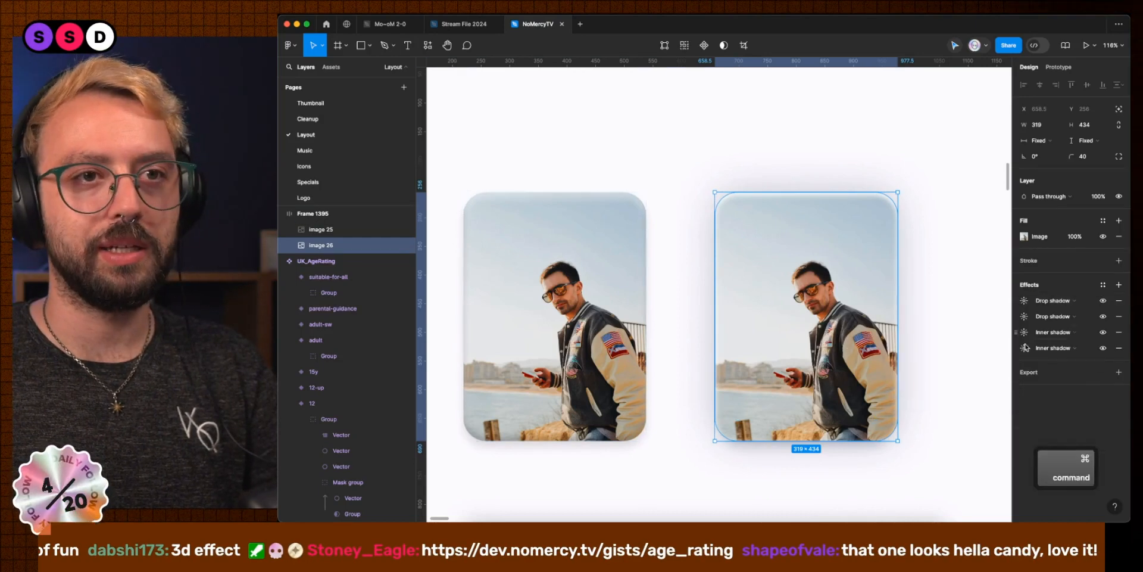
left_click(1025, 348)
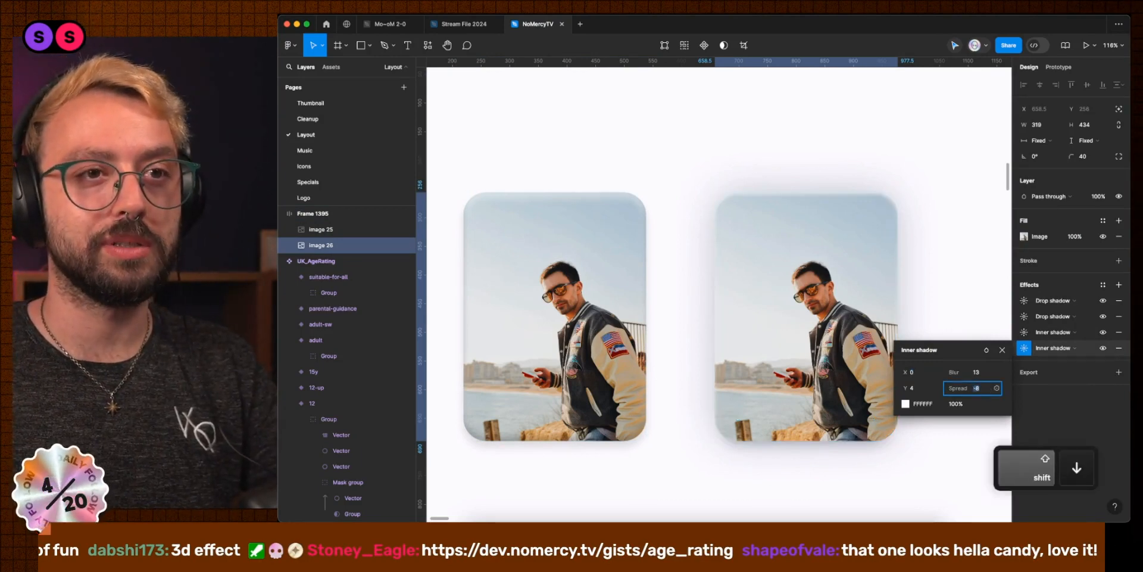
left_click(806, 315)
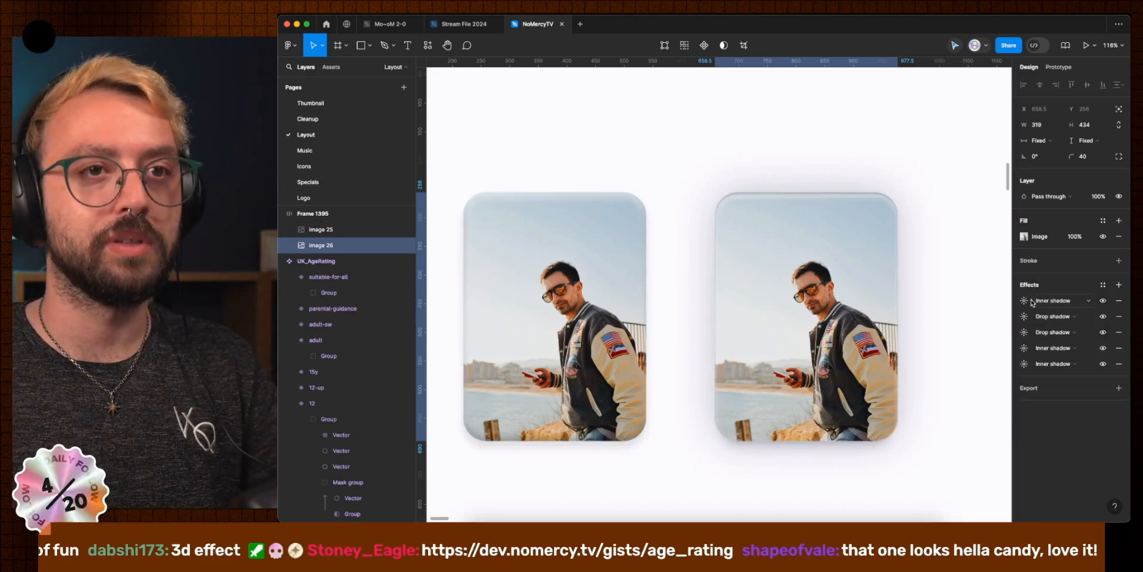
Step: Set the new inner shadow to a faint dark upward offset (000000 at 7%, negative Y, Blur 8, Spread -1)
left_click(1024, 299)
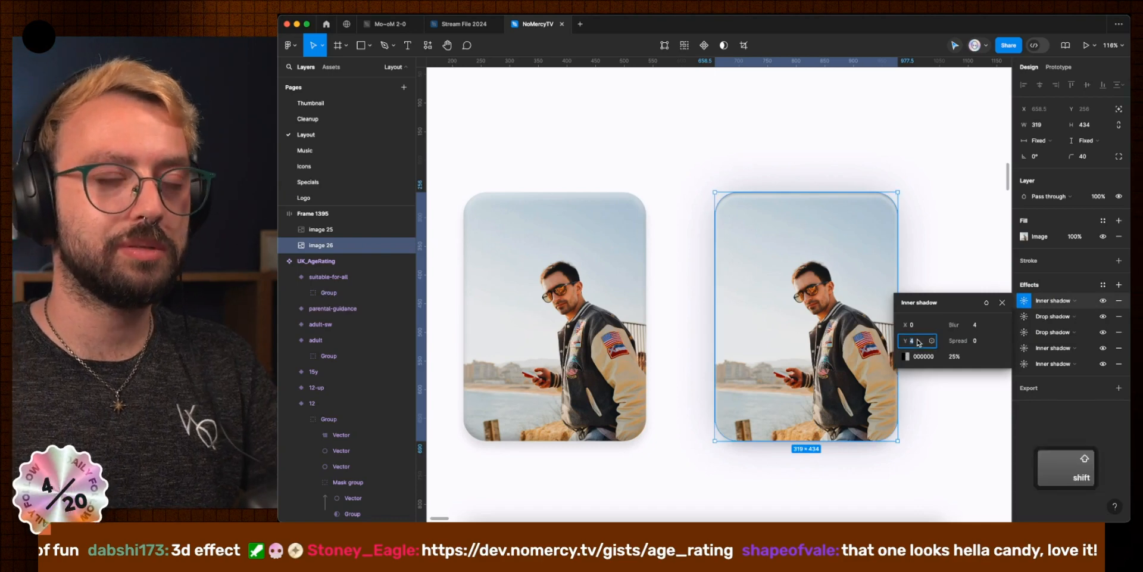
type("-10")
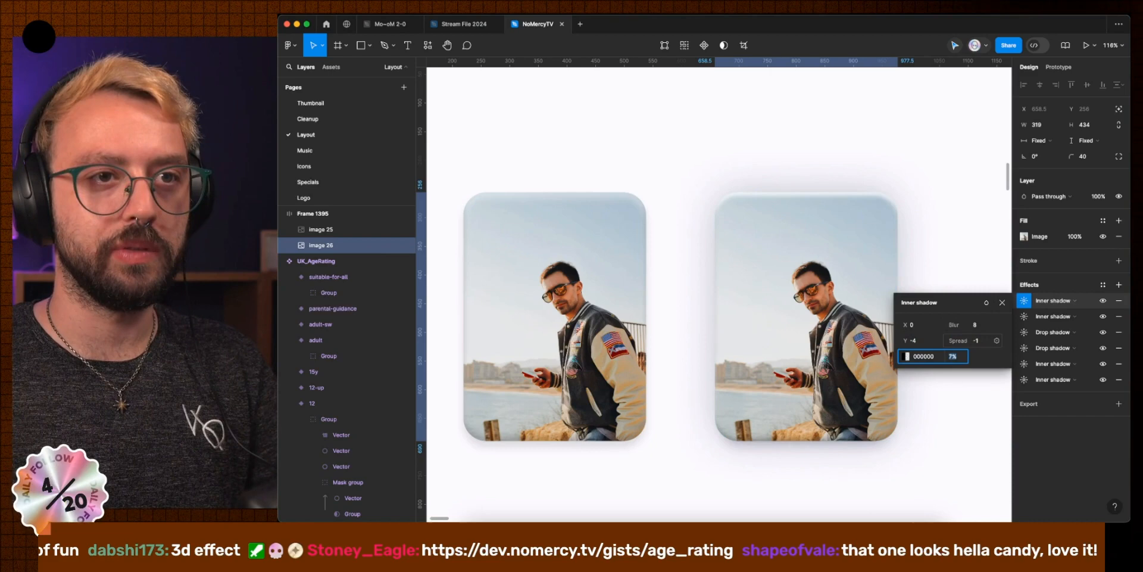
left_click(1053, 316)
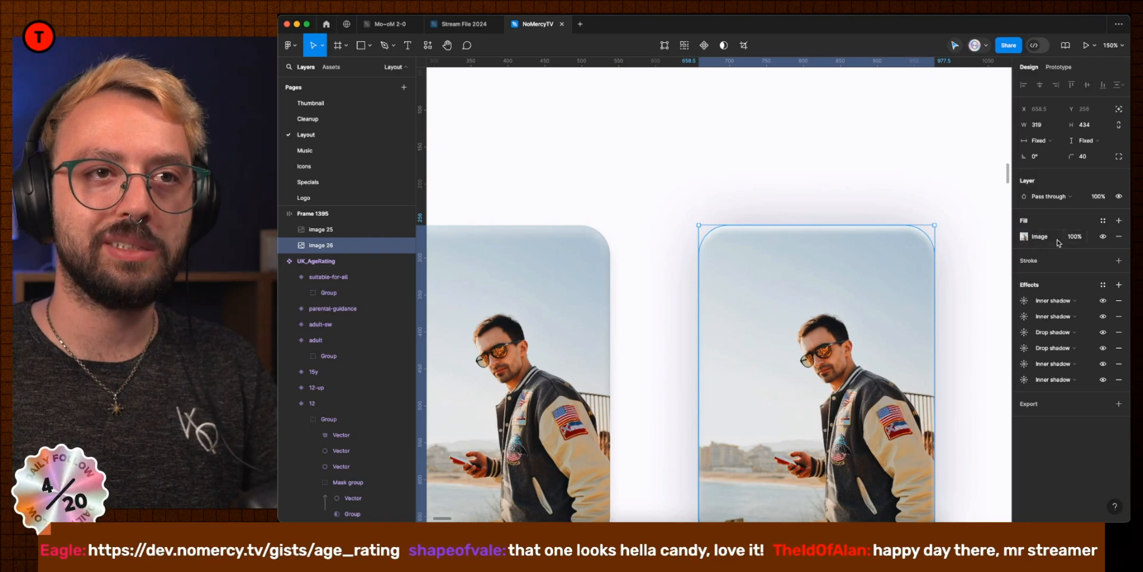
Step: Add a white radial gradient fill, reposition it over the card, and lower it to 70% opacity
left_click(1120, 219)
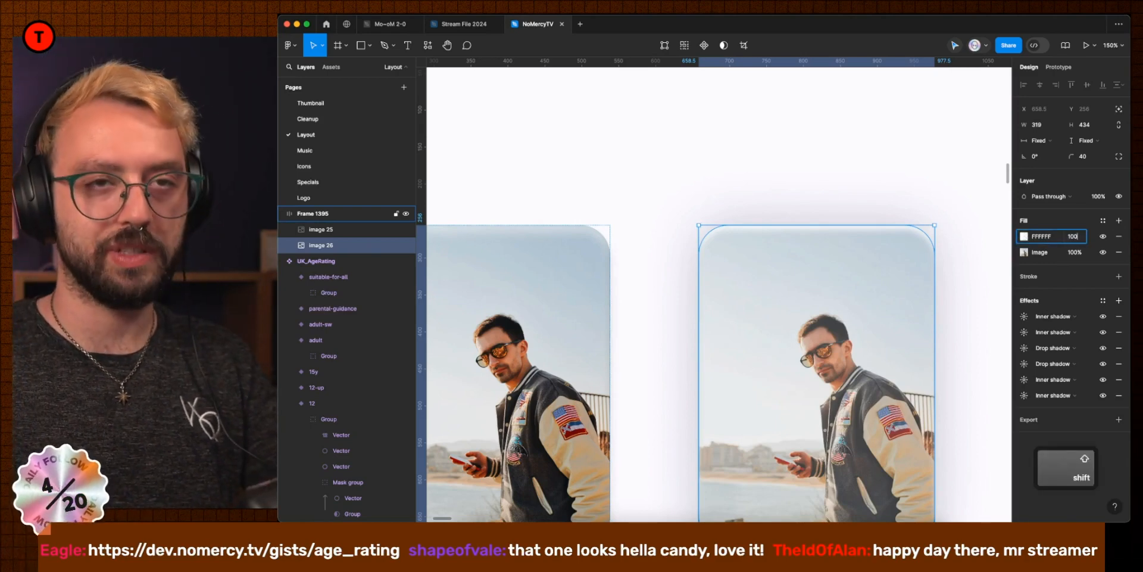
left_click(1026, 236)
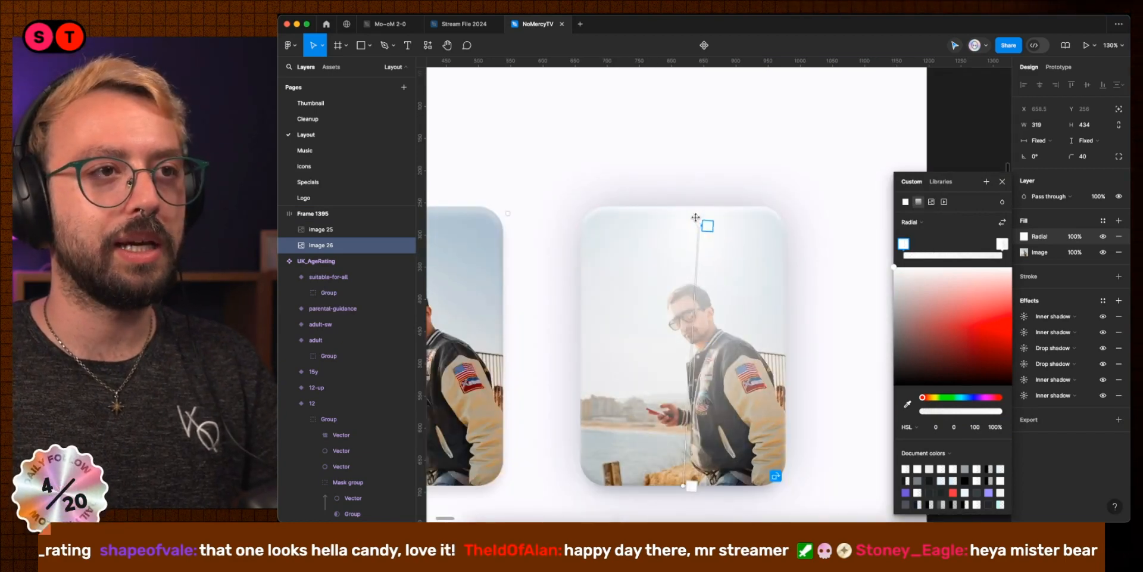
left_click_drag(707, 226, 769, 260)
type("70")
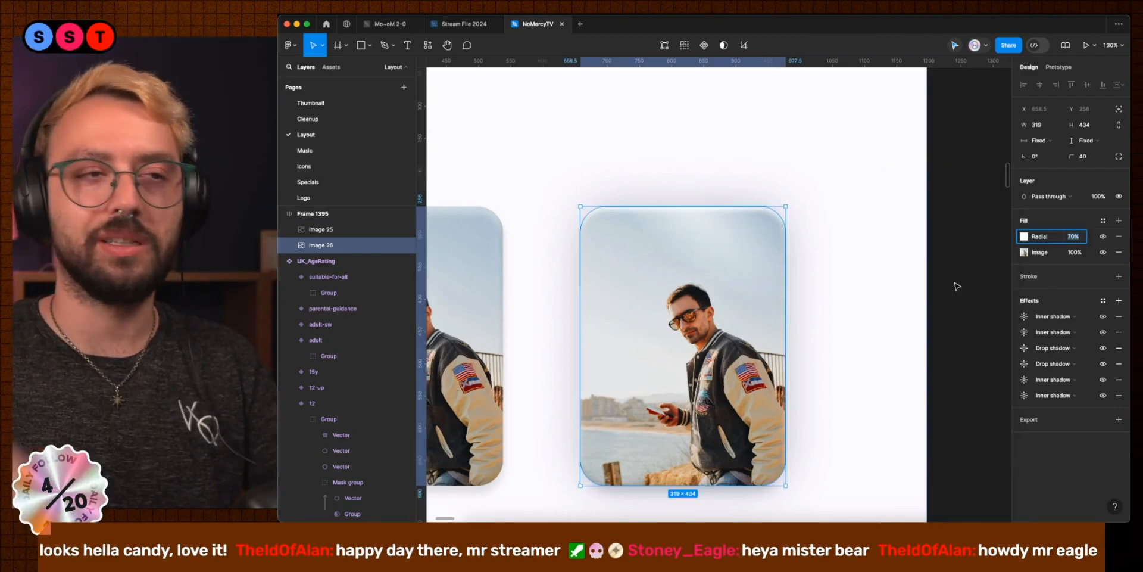
left_click(1024, 236)
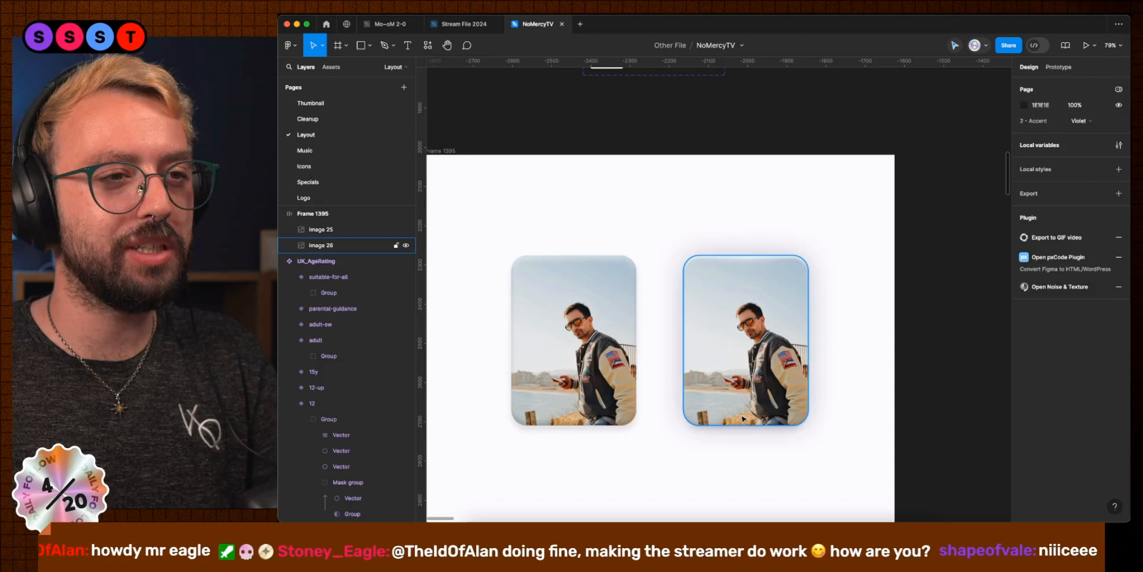
Step: Lower the duplicated card's second inner shadow opacity to 48%
left_click(744, 339)
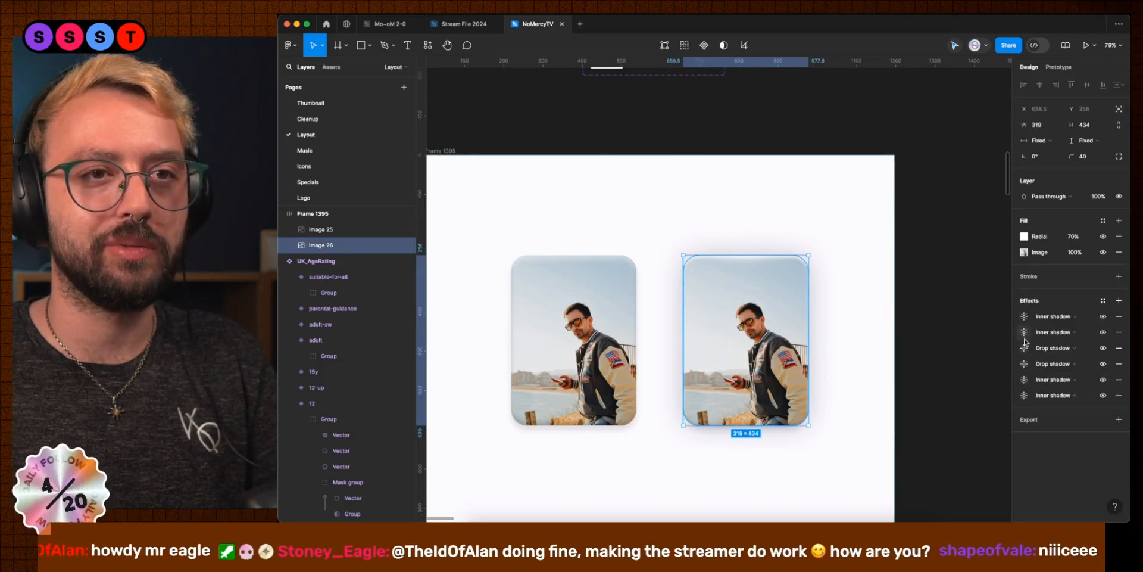
left_click(1024, 331)
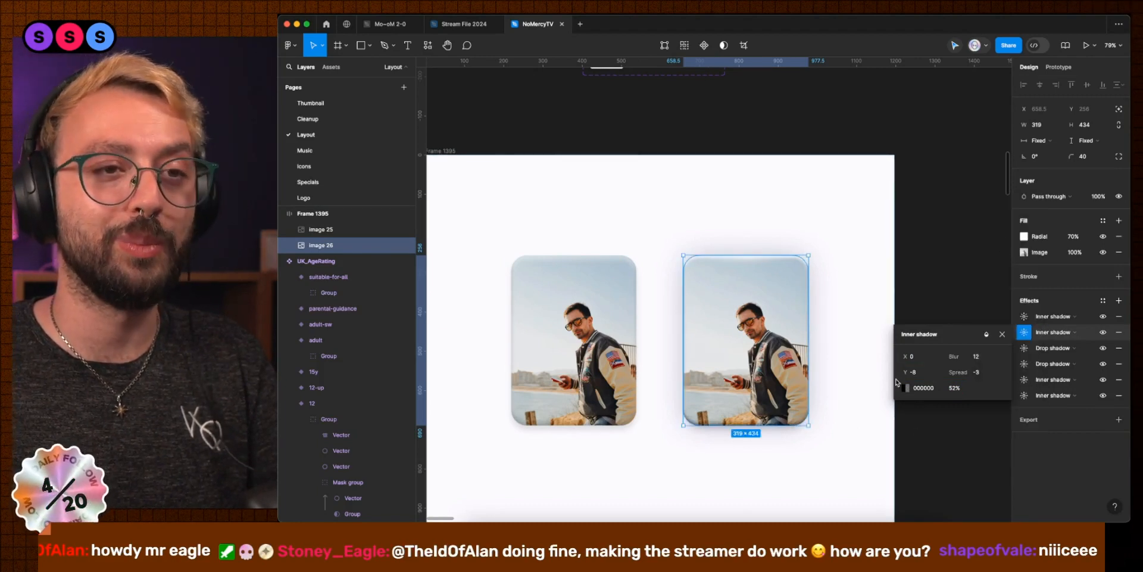
left_click(926, 387)
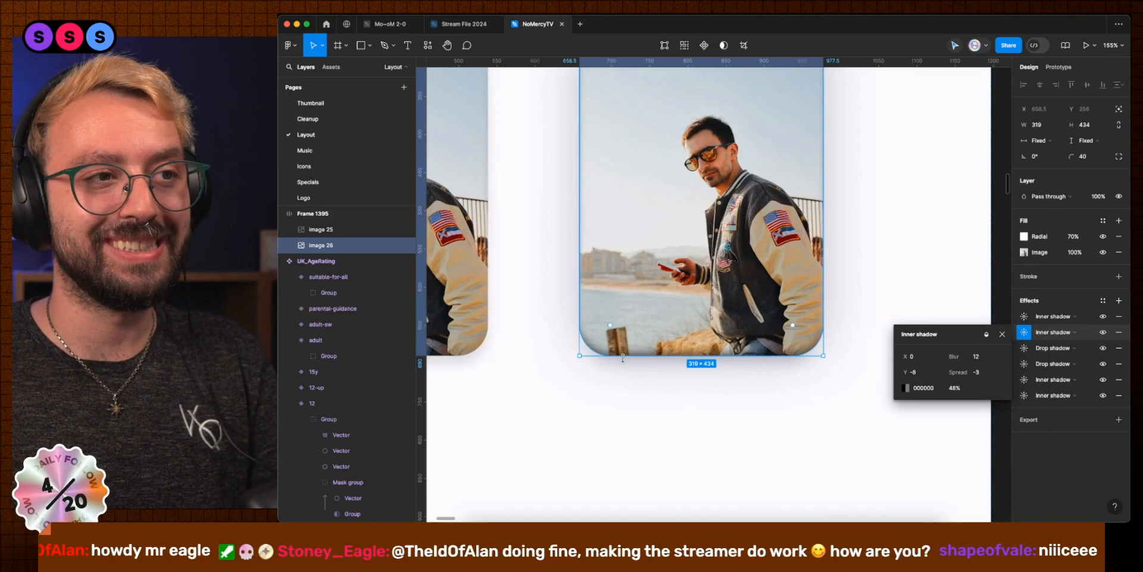
Step: Add a small downward drop shadow at 25% to the duplicated card
left_click(1002, 334)
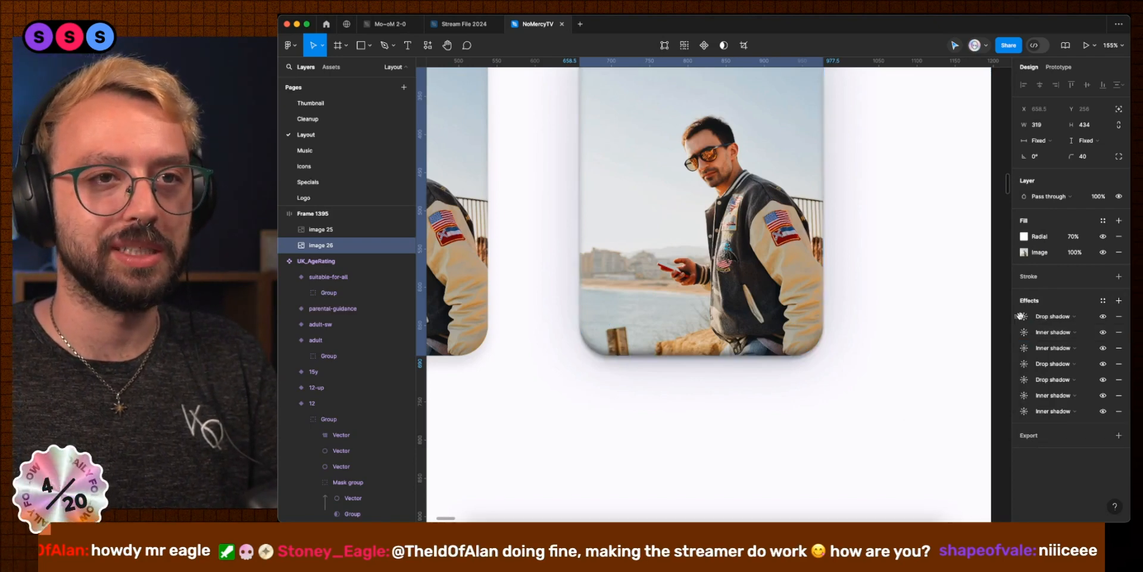
left_click(1025, 316)
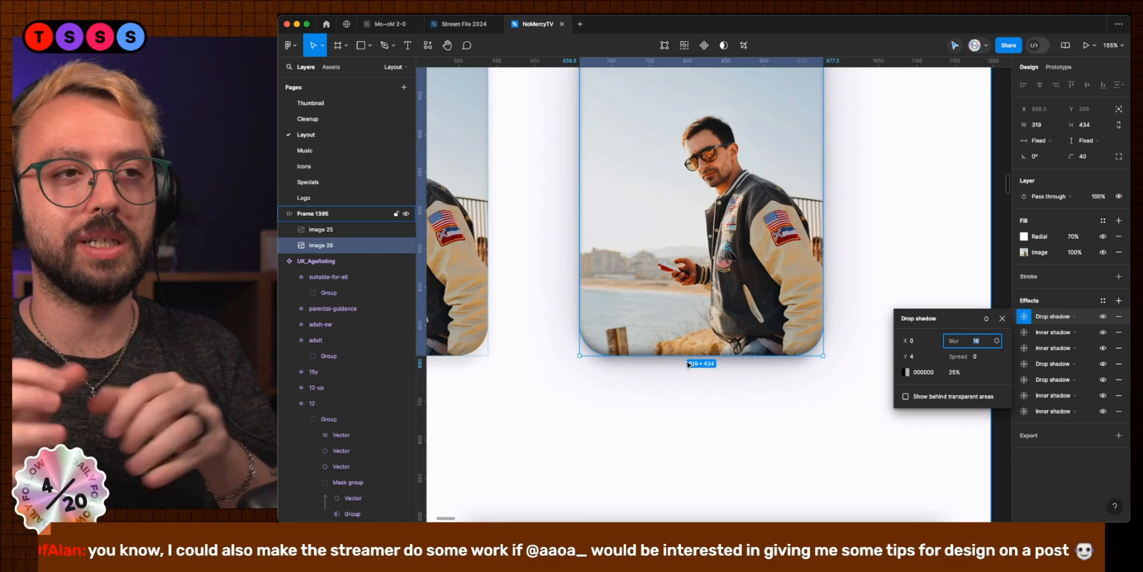
left_click(974, 356)
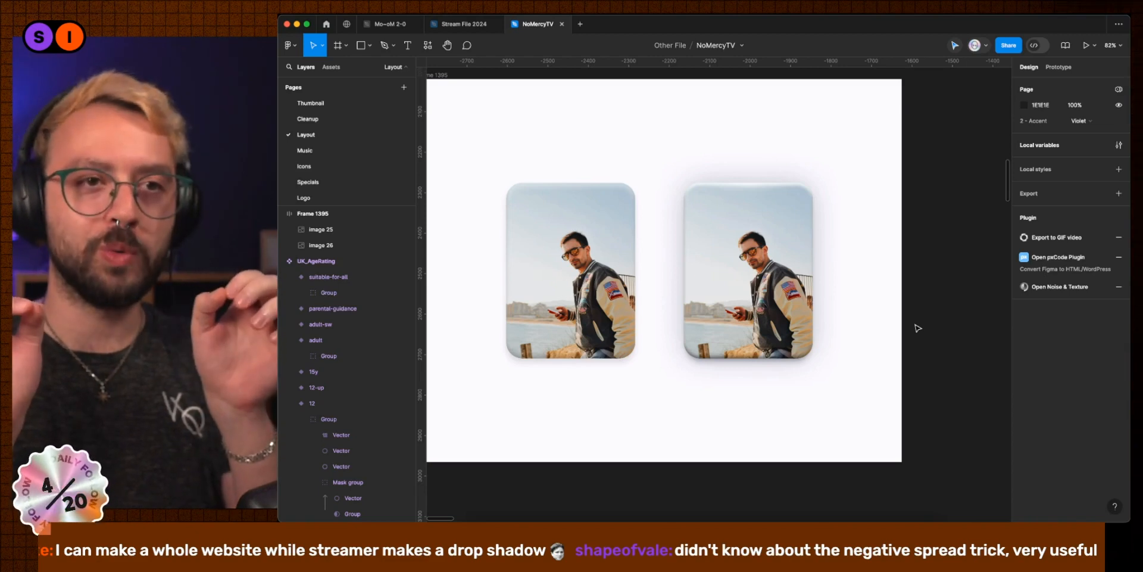
Step: Add a red FF0000 drop shadow with Blur 80 and Spread -40 around the duplicated card
left_click(313, 213)
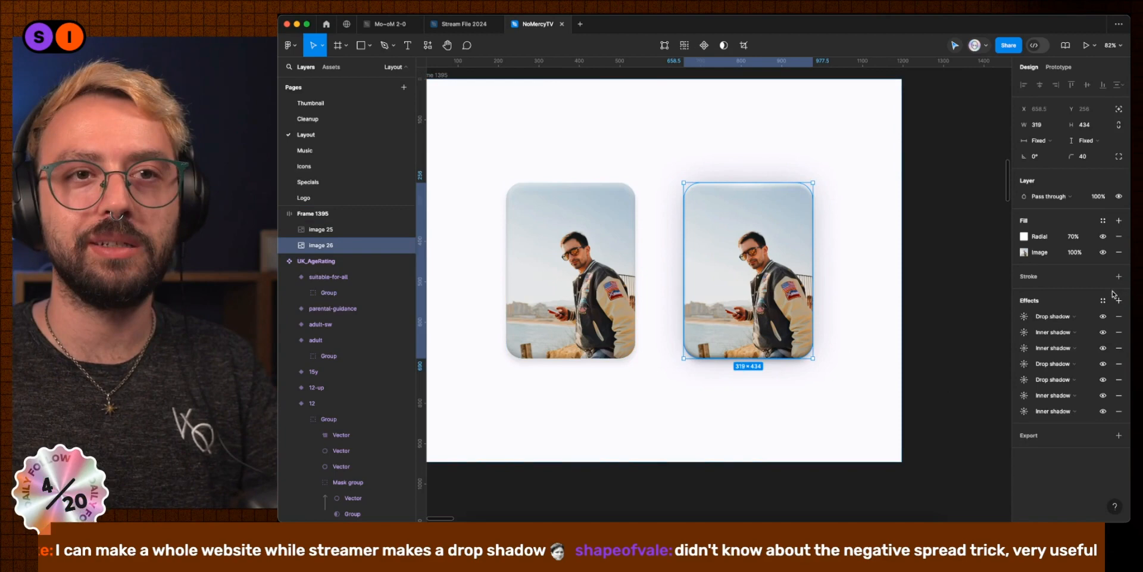
left_click(1026, 315)
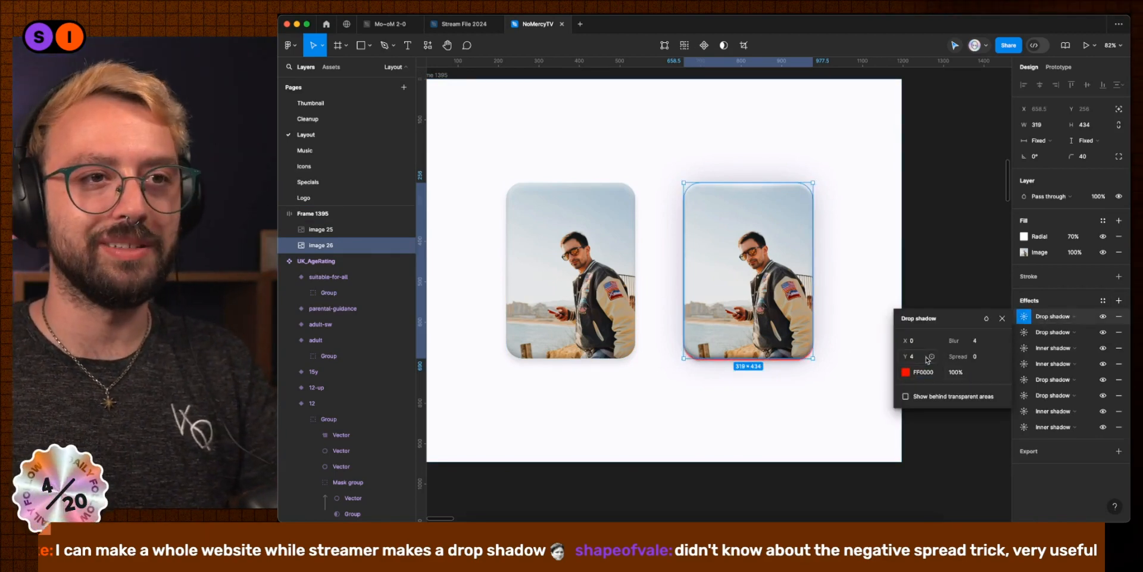
left_click(964, 340)
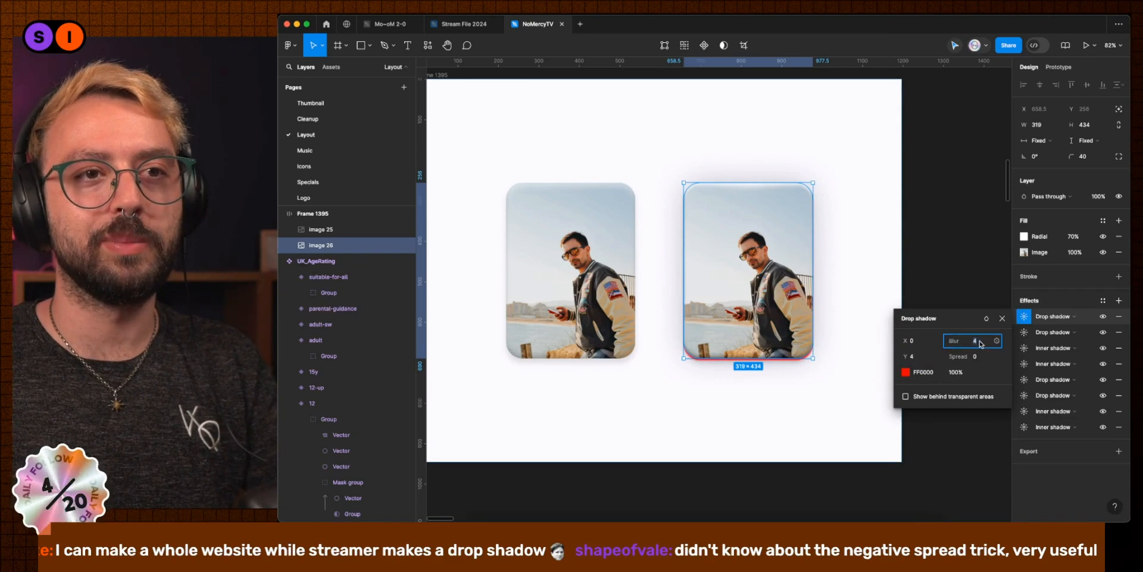
type("80")
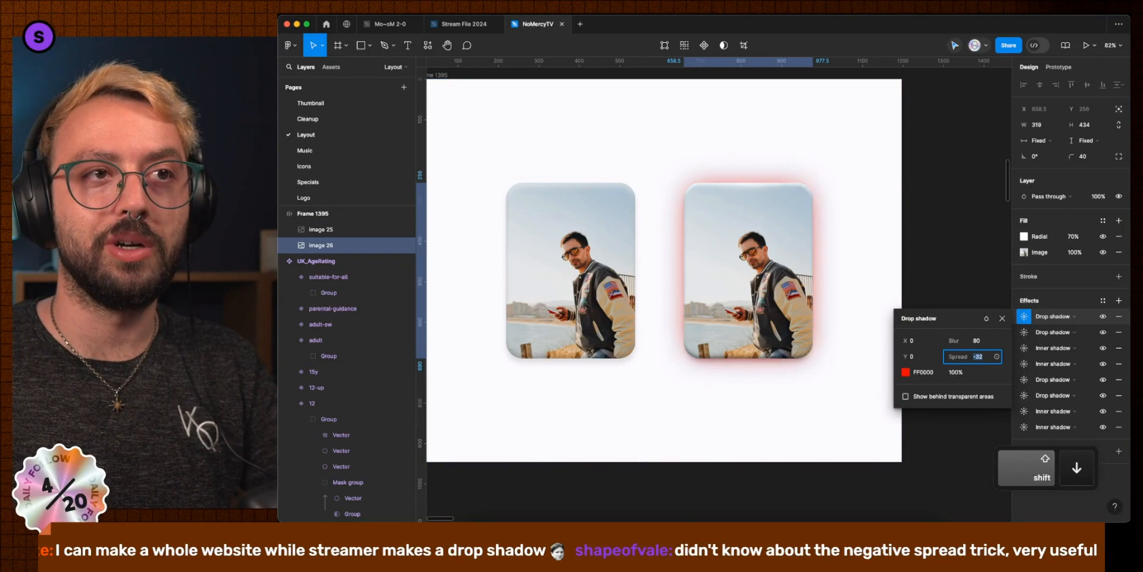
type("-40")
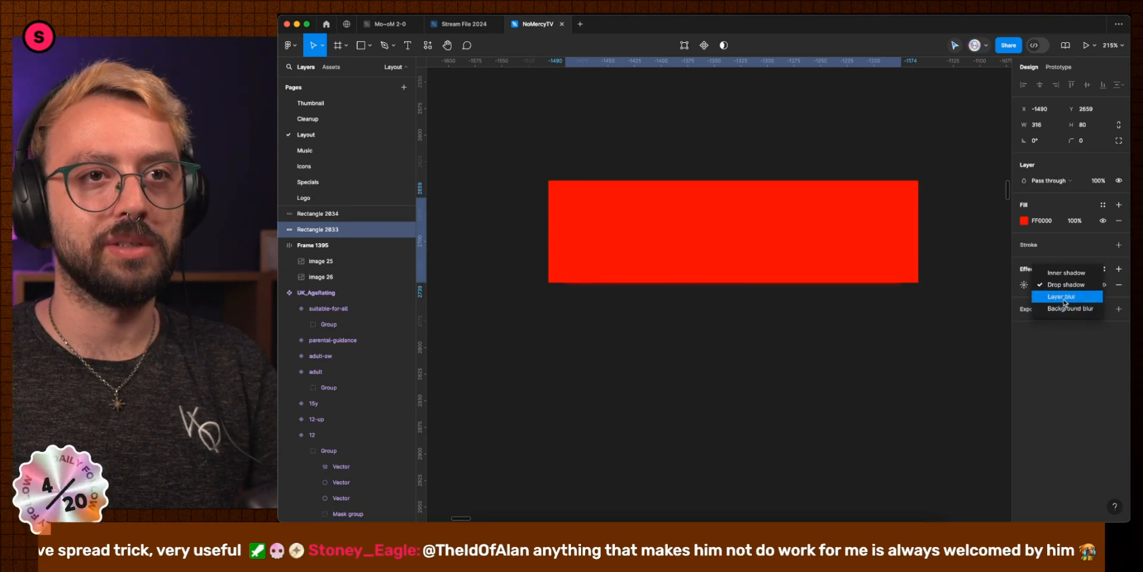
Step: Switch the red rectangle's effect to a Layer blur for a soft red glow beneath it
left_click(1061, 295)
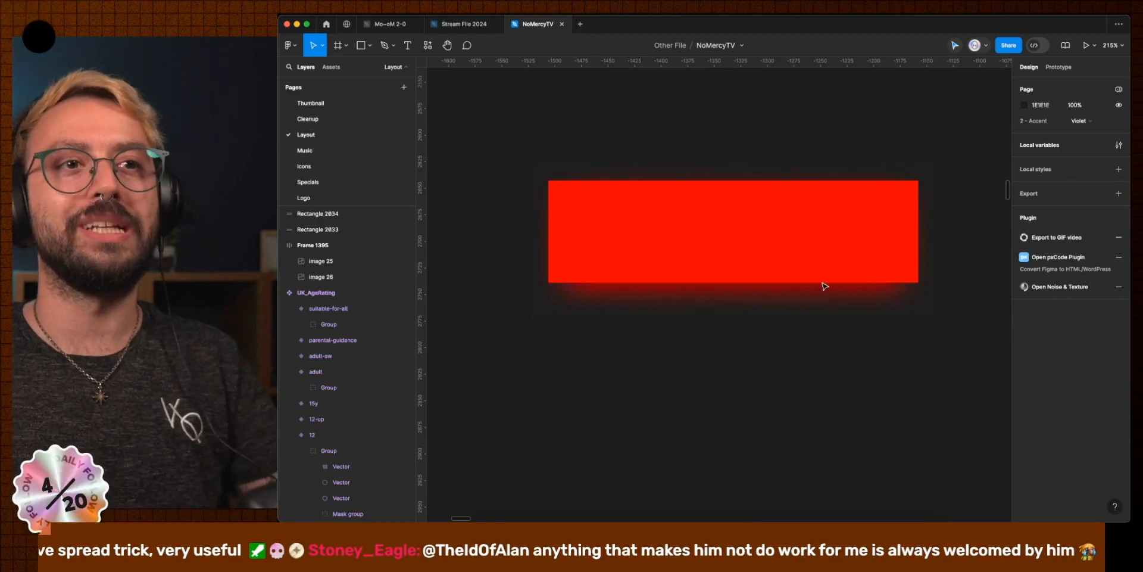
mouse_move(945, 233)
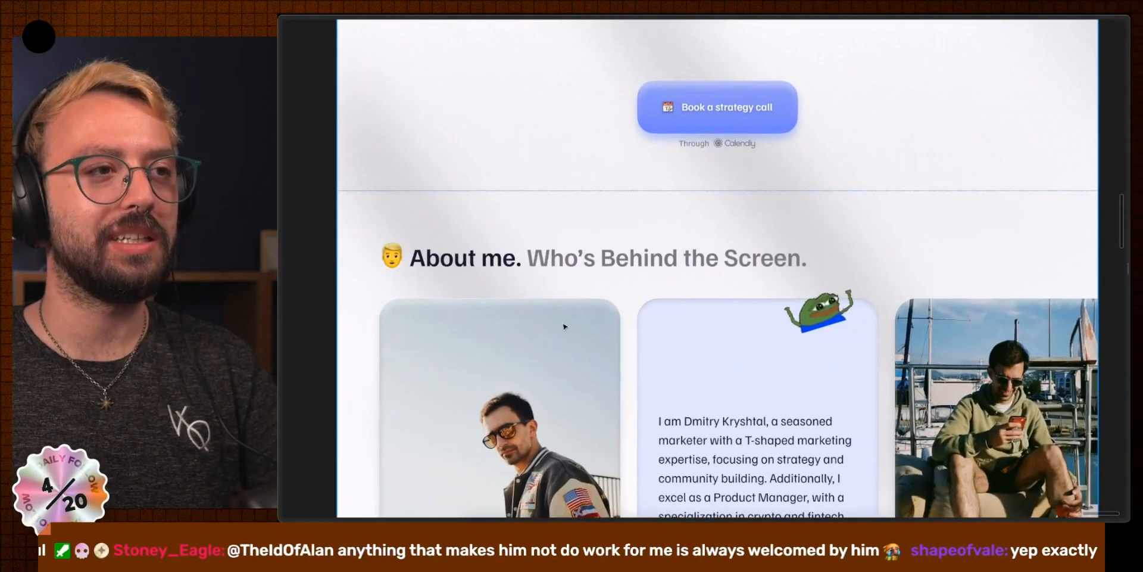
Step: Return to the portfolio design tab showing the header's Let's talk button
scroll("down", 3)
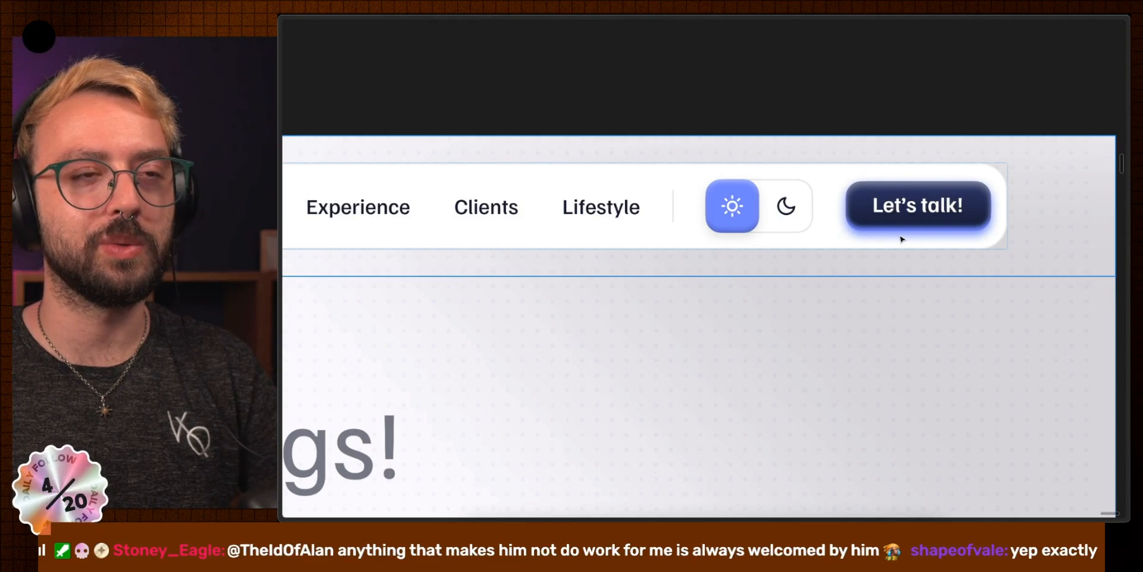
mouse_move(839, 247)
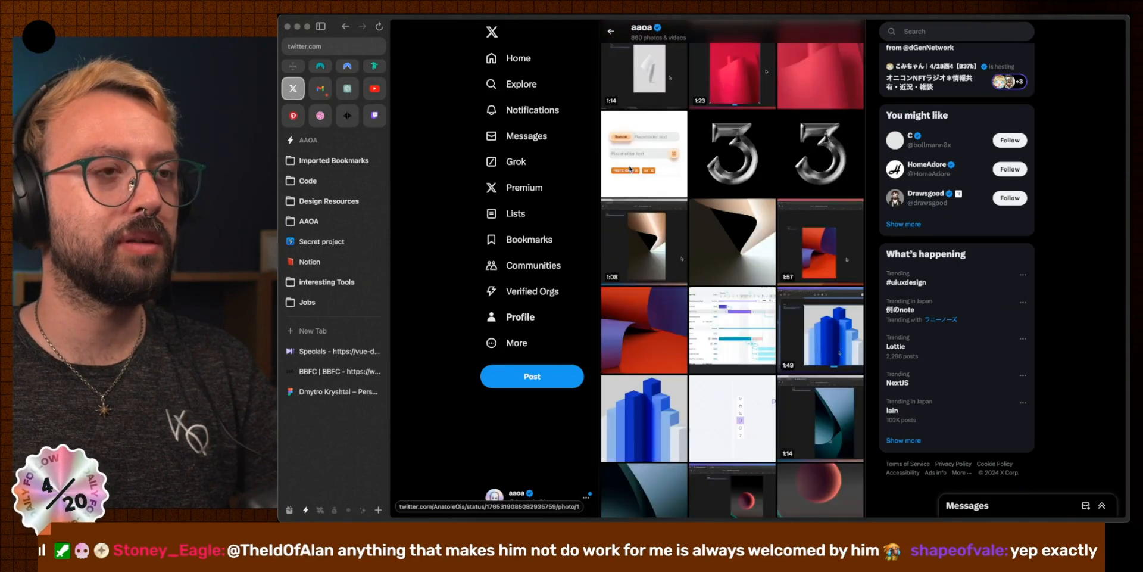
left_click(643, 153)
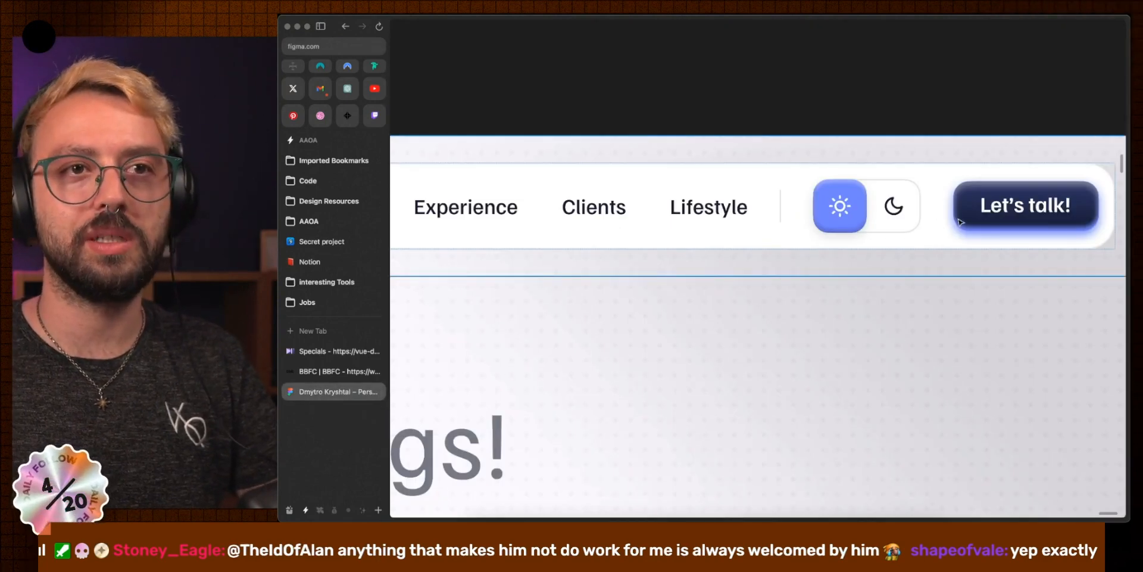
left_click(293, 88)
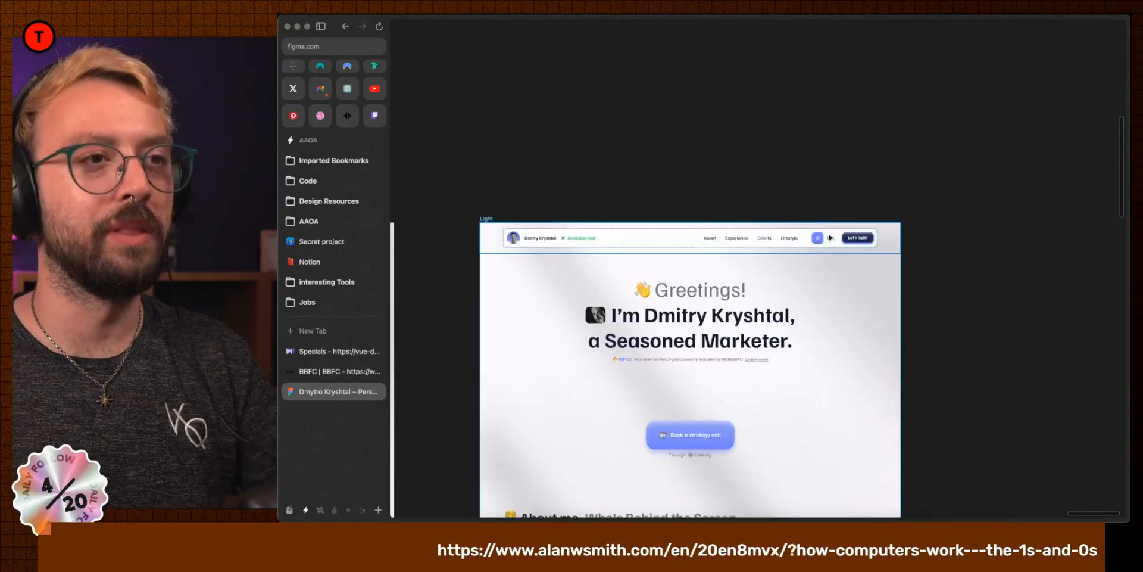
scroll("down", 3)
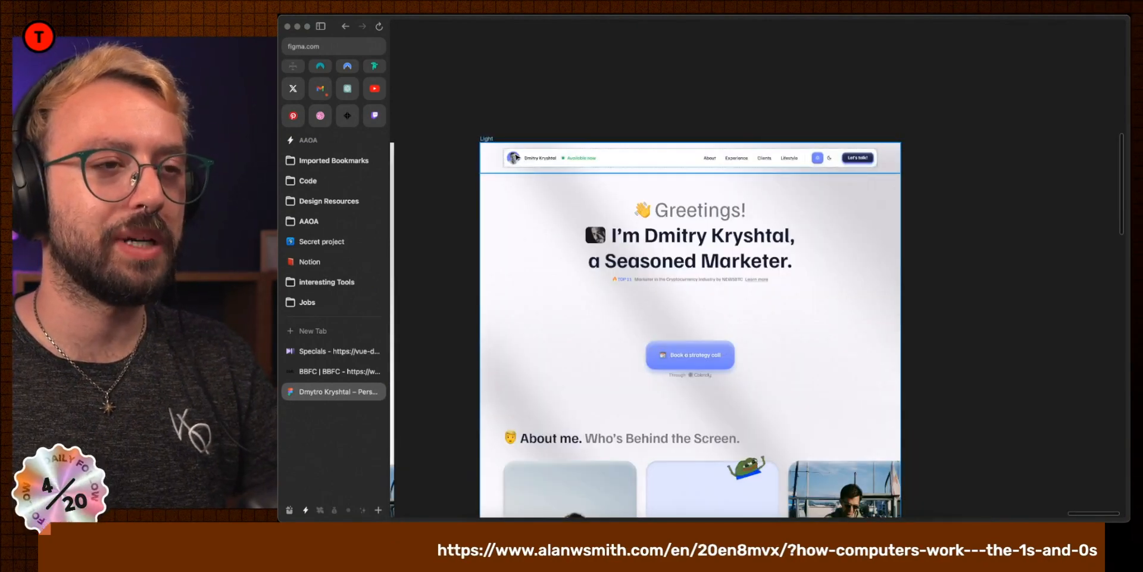
mouse_move(876, 130)
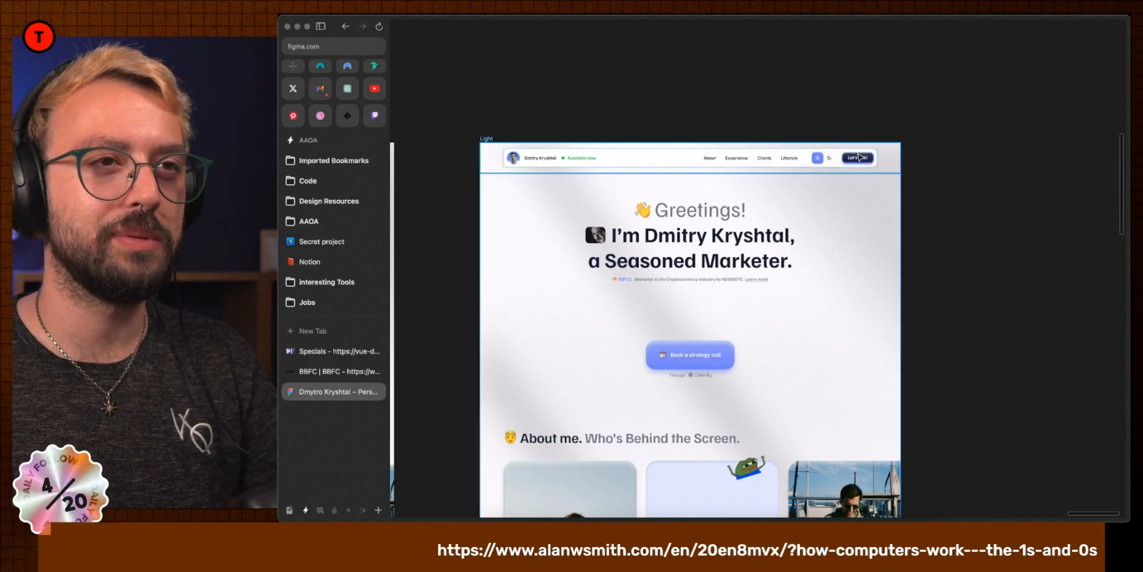
scroll("down", 3)
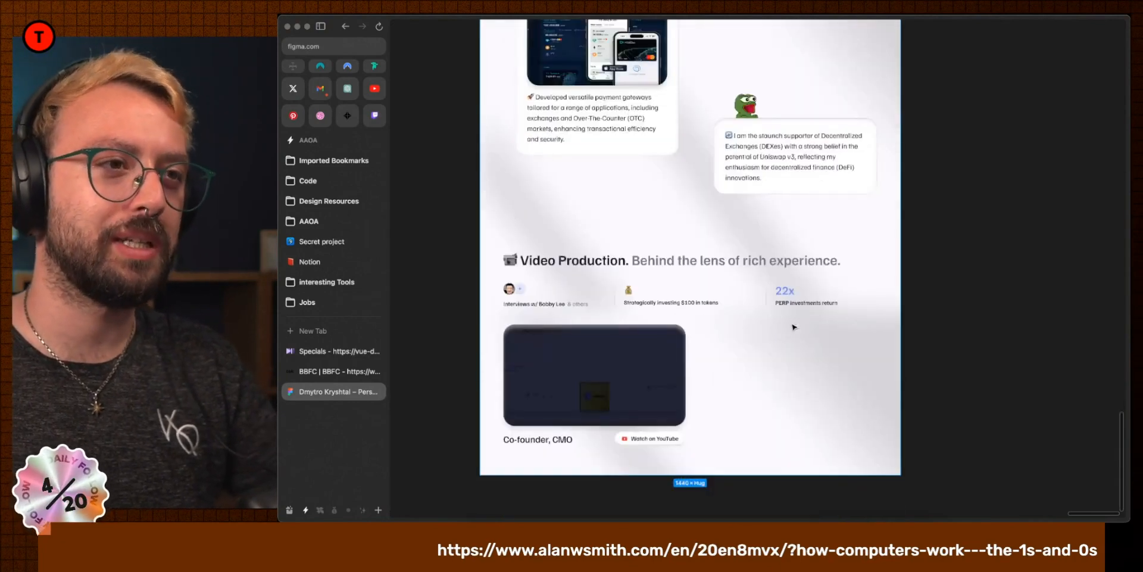